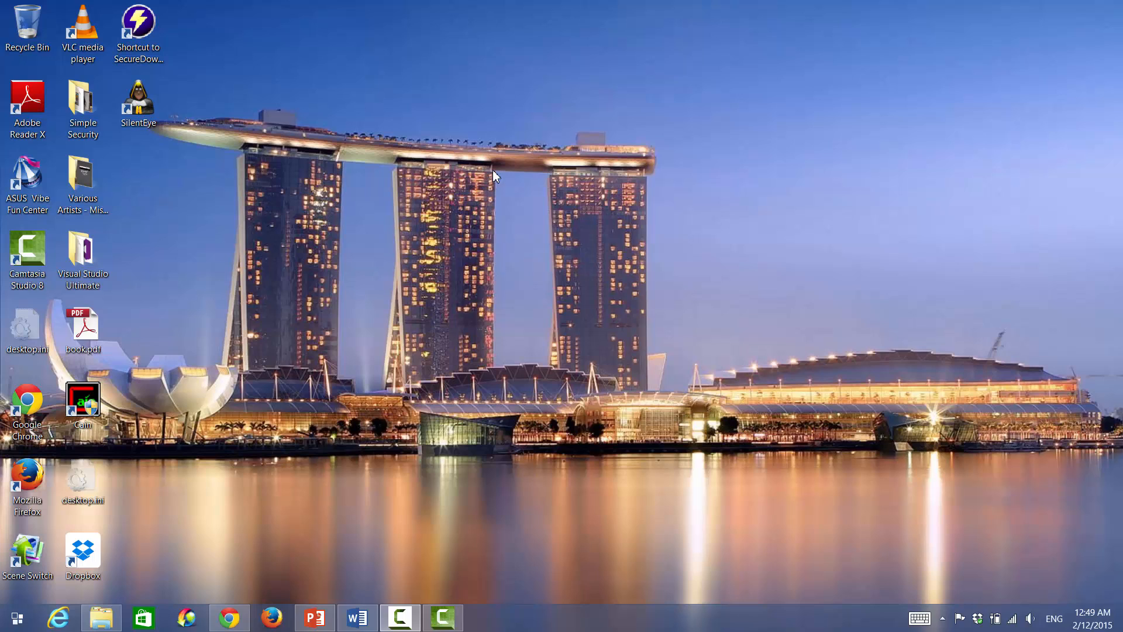
pyautogui.moveTo(348, 115)
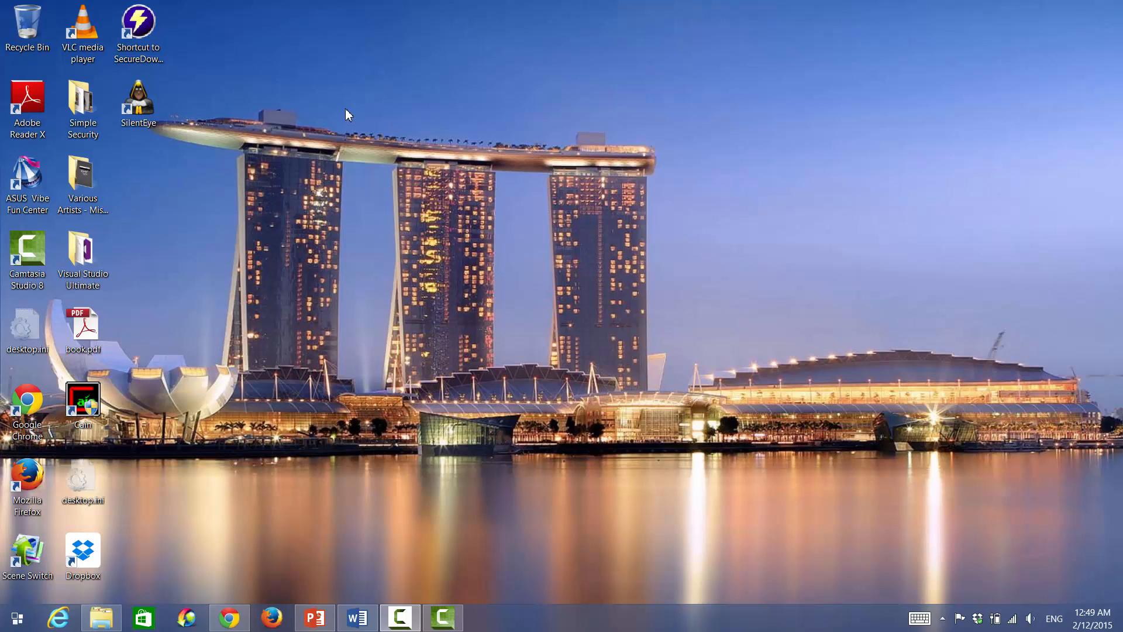
# - Launch SilentEye from its desktop shortcut and move its window to the right
pyautogui.click(137, 104)
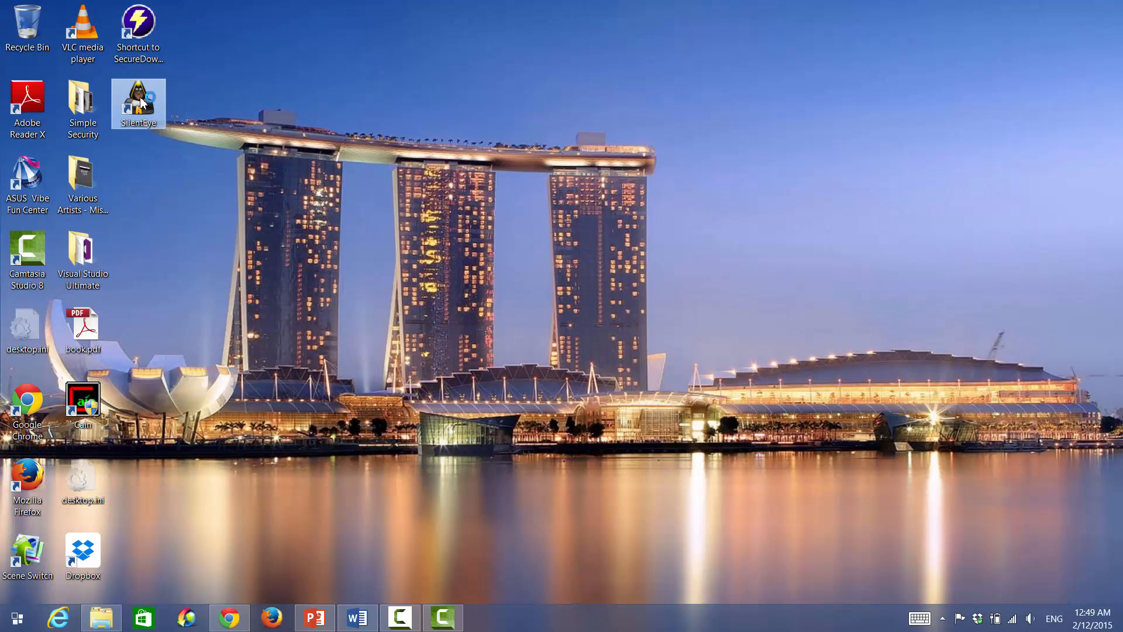
pyautogui.doubleClick(138, 103)
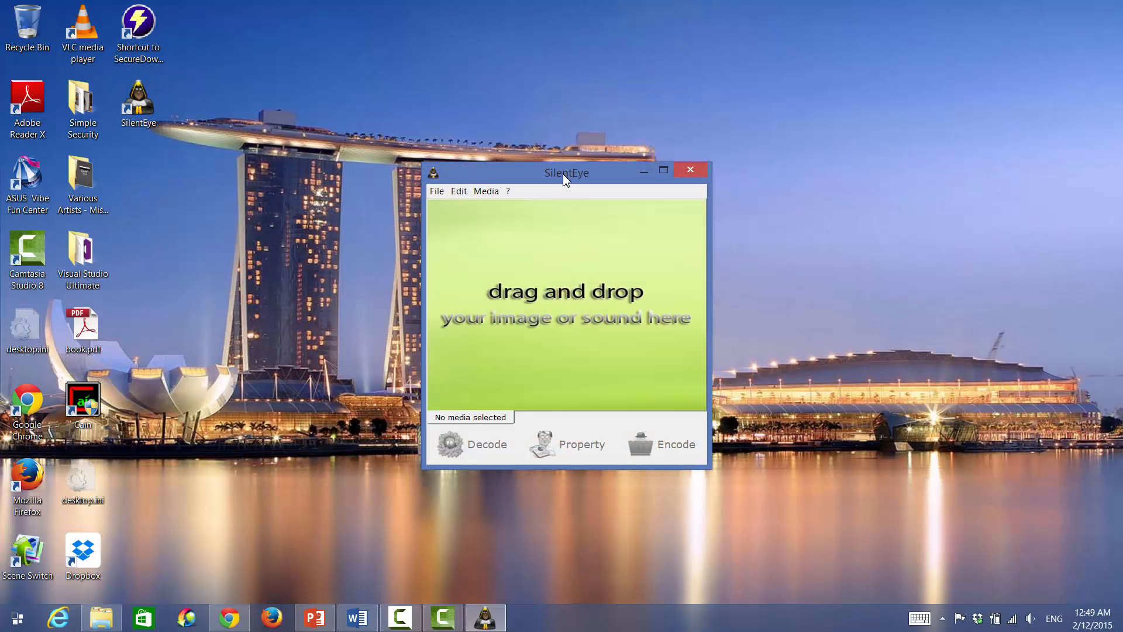
pyautogui.moveTo(565, 172); pyautogui.dragTo(958, 134)
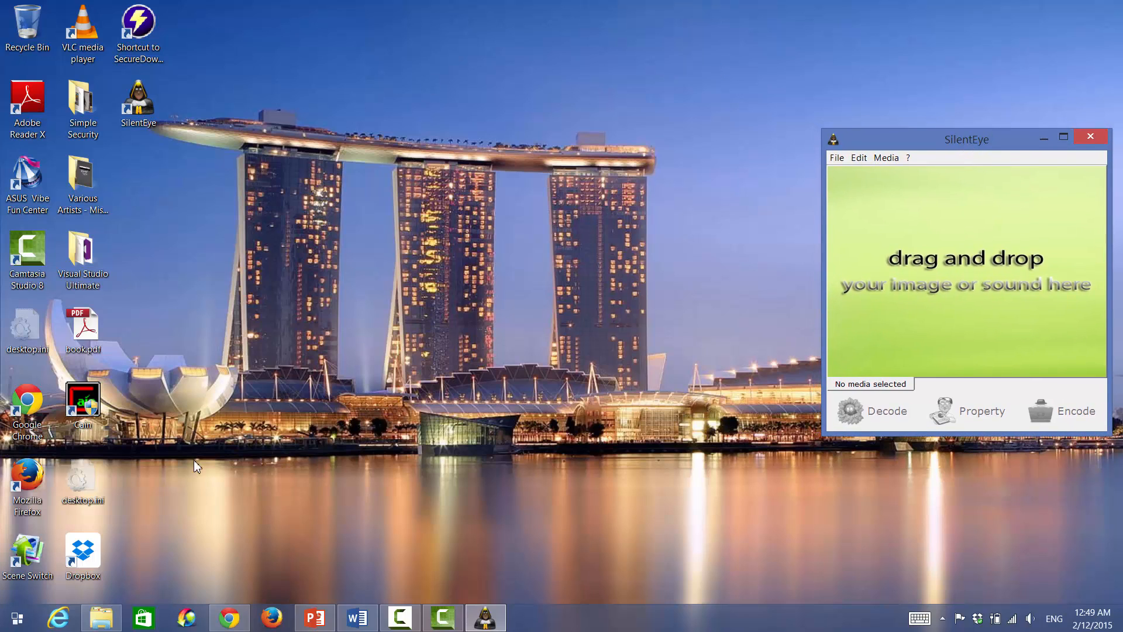
pyautogui.moveTo(138, 610)
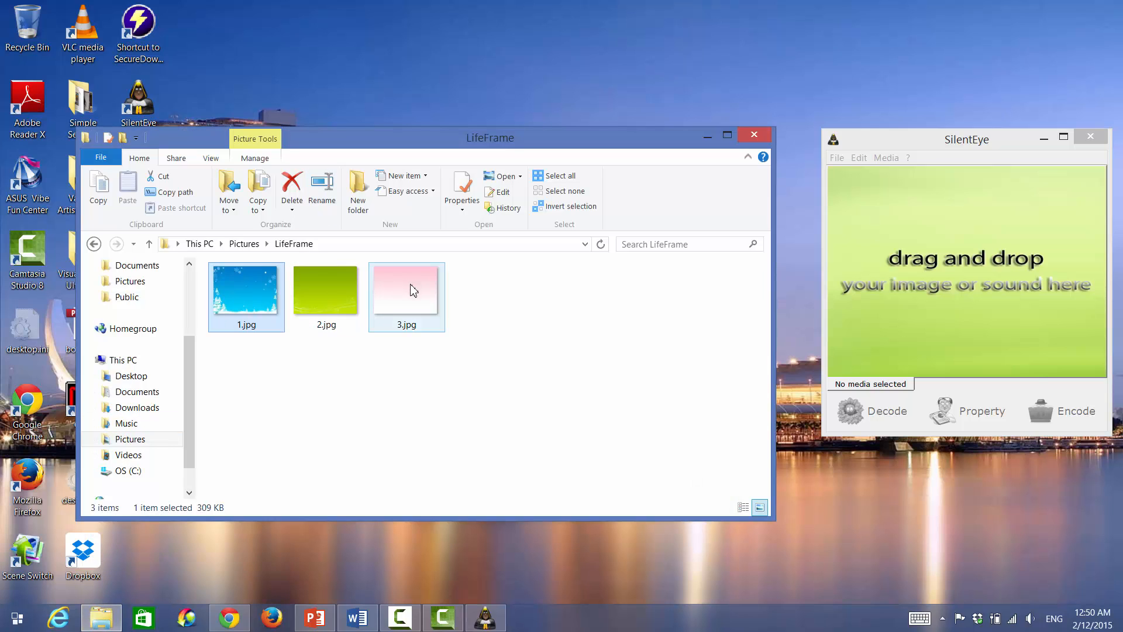
# - Load 3.jpg from the LifeFrame folder into SilentEye and open Encode
pyautogui.moveTo(405, 291); pyautogui.dragTo(964, 269)
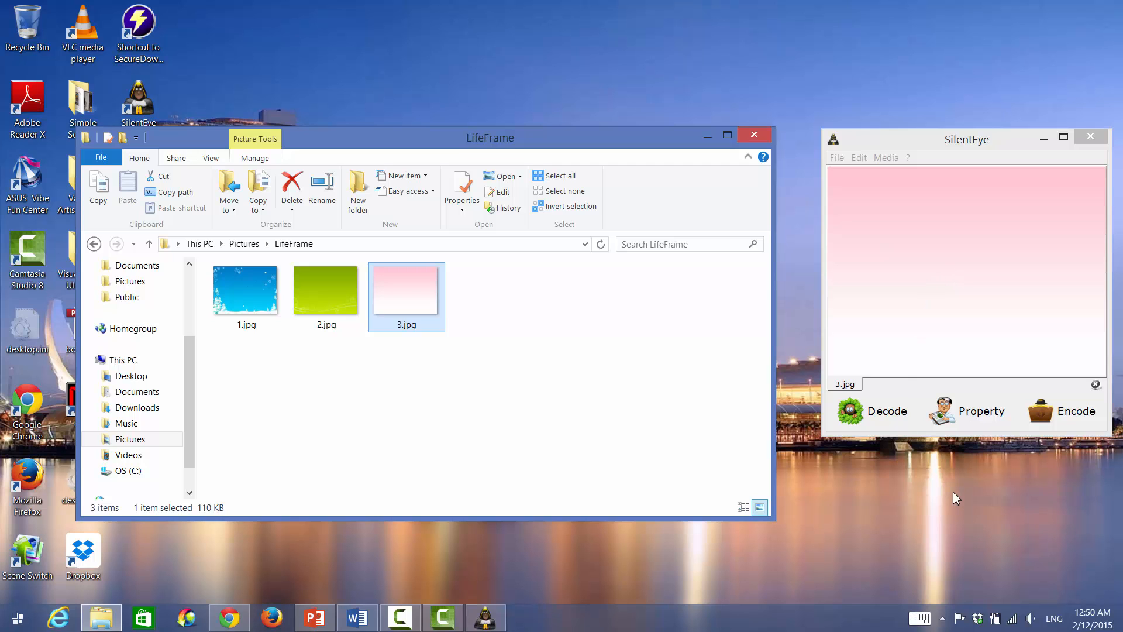
pyautogui.click(1071, 411)
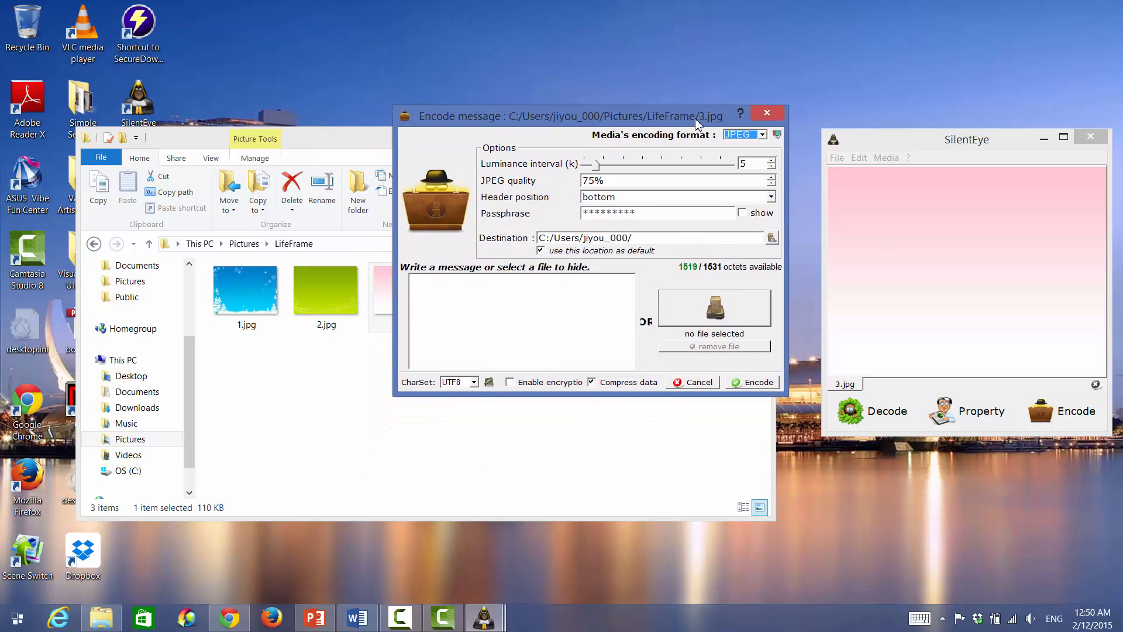
pyautogui.click(714, 308)
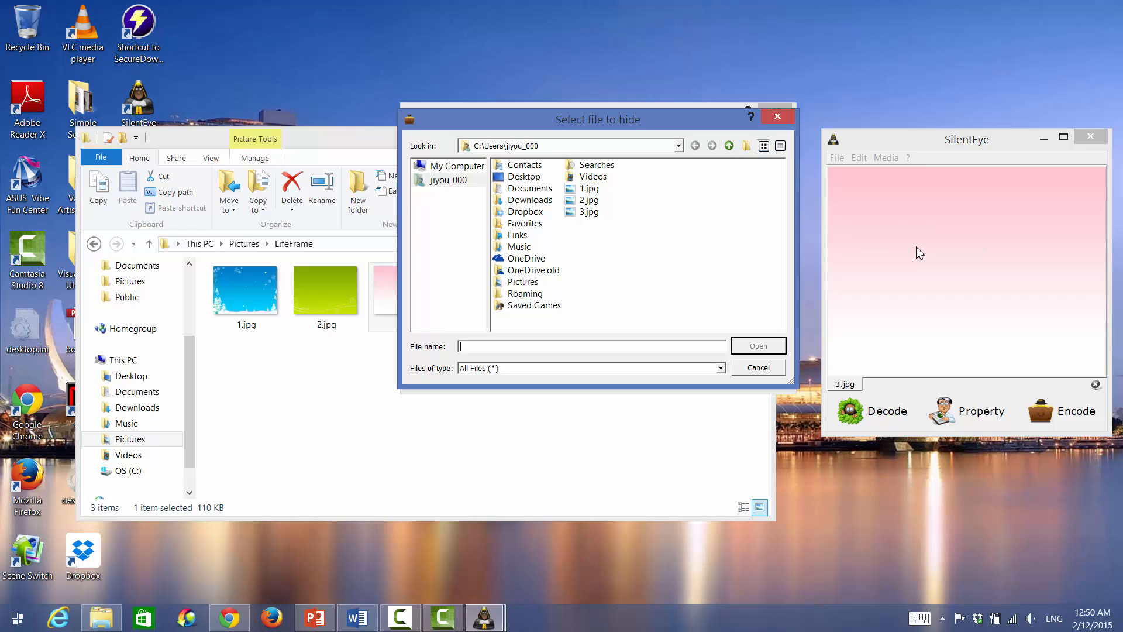
pyautogui.moveTo(577, 207)
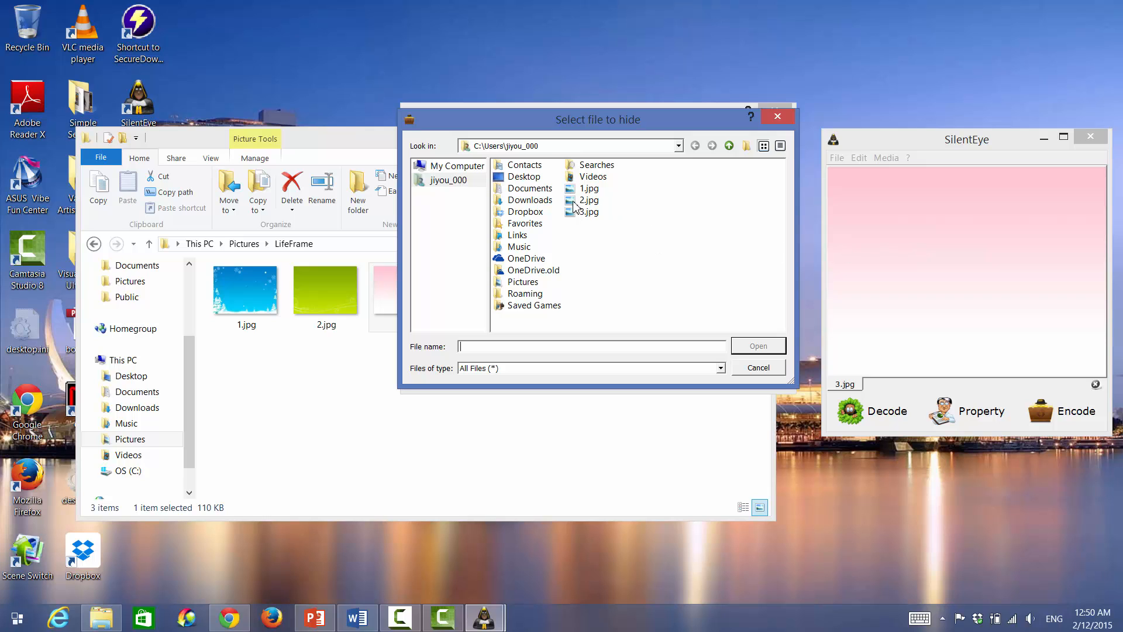
pyautogui.moveTo(758, 379)
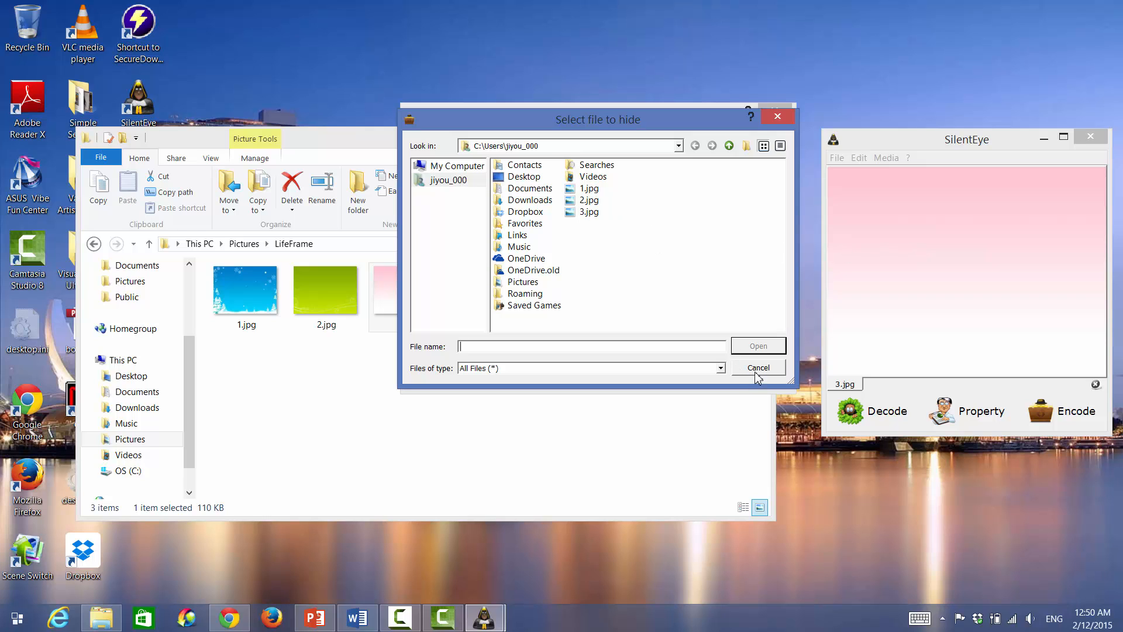
pyautogui.click(757, 368)
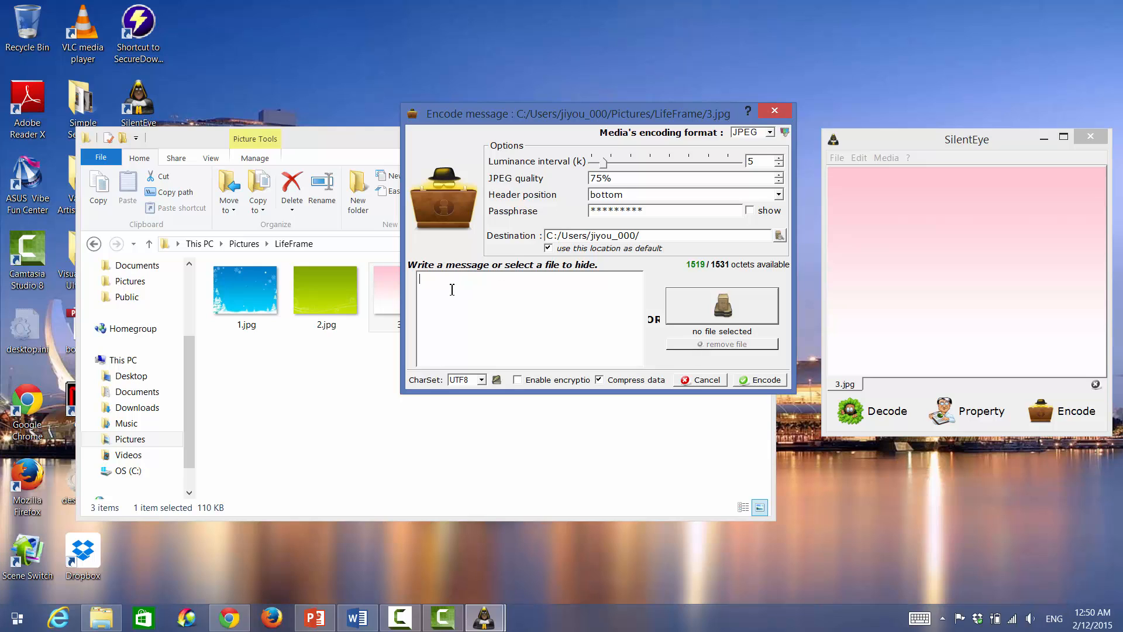
# - Encode 'Meet me at the library by 3pm' into 3.jpg, confirming the overwrite
pyautogui.write('Meet me at the')
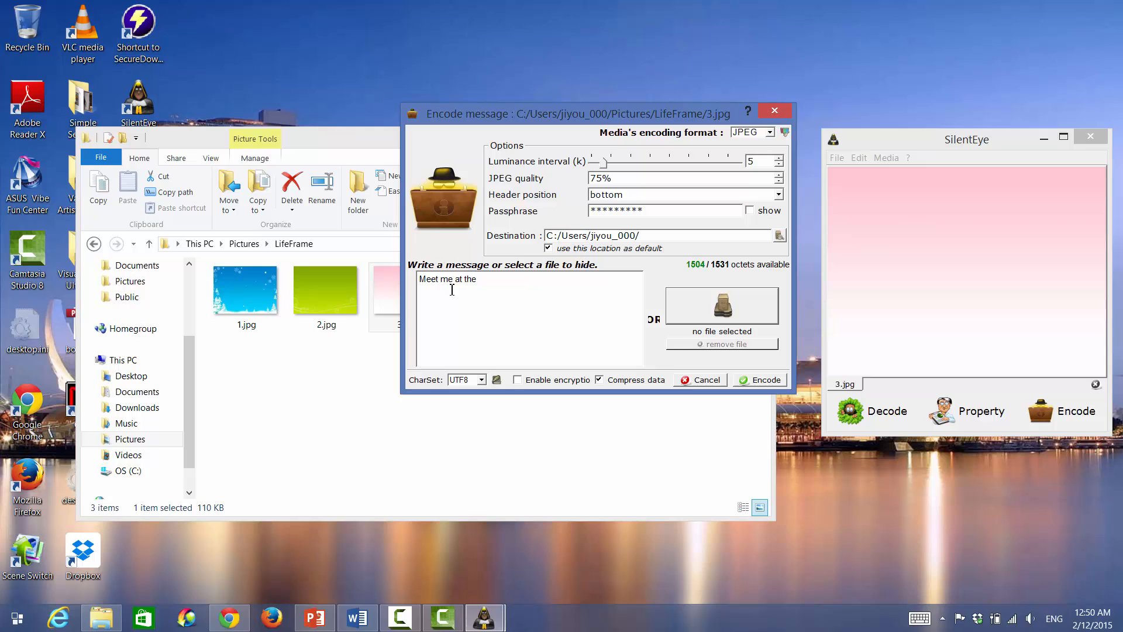
pyautogui.write('liba')
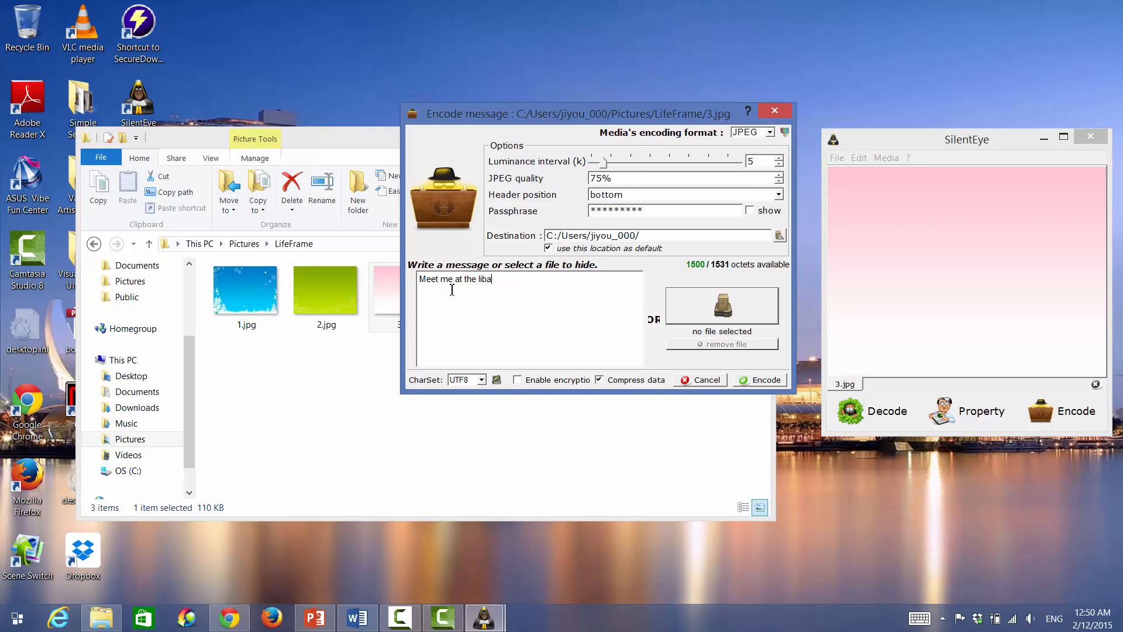
pyautogui.write('rary by')
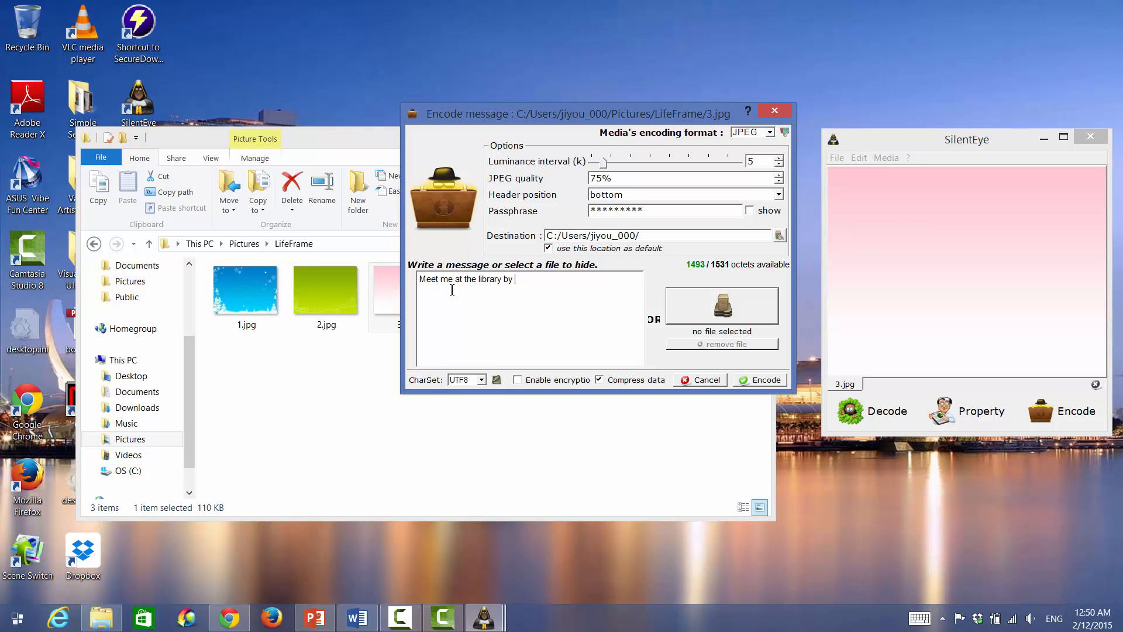
pyautogui.write('3pm')
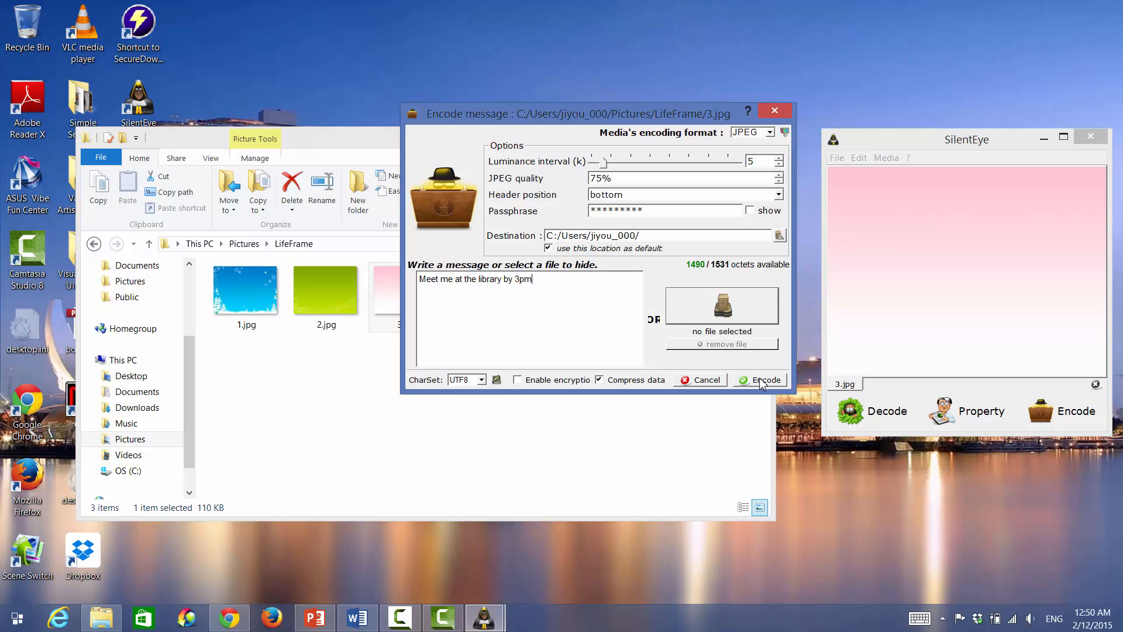
pyautogui.click(765, 379)
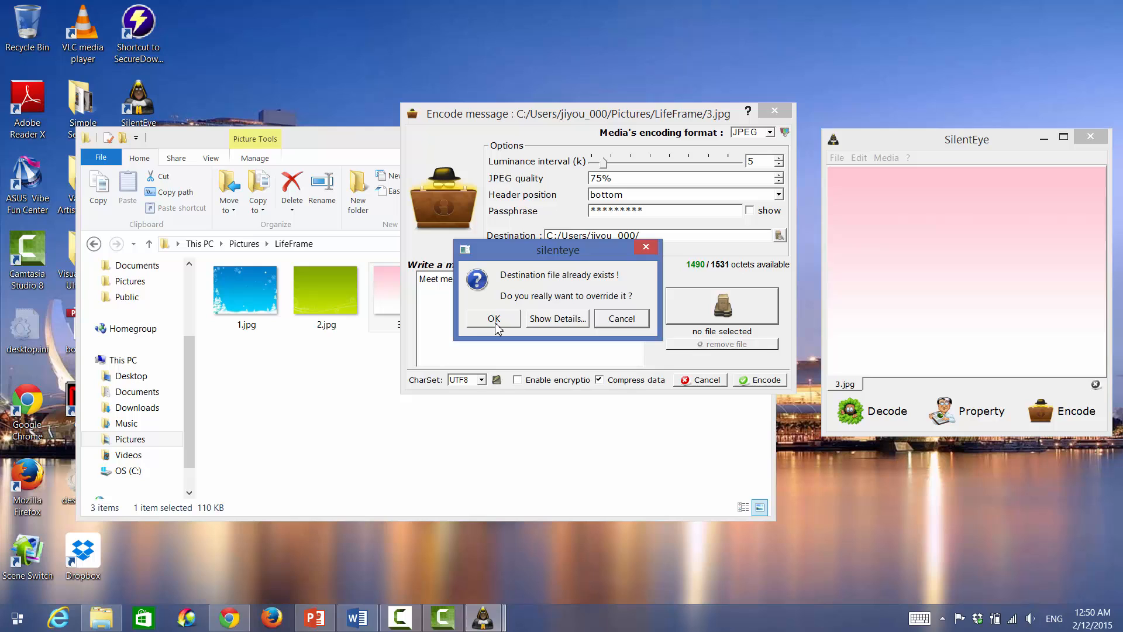
pyautogui.click(492, 318)
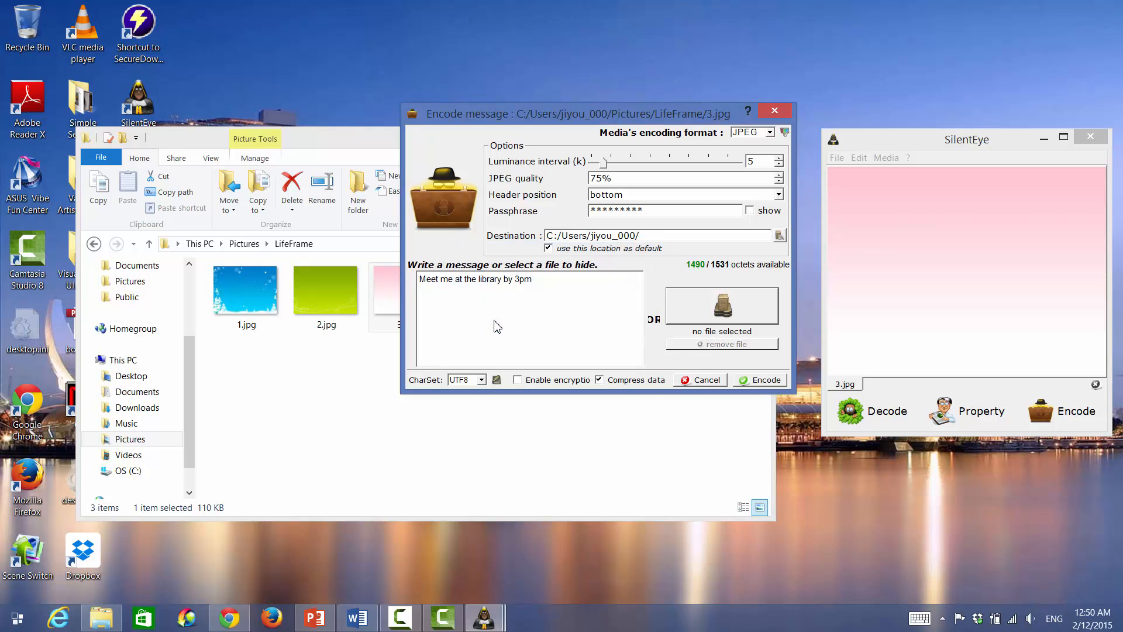
pyautogui.moveTo(696, 428)
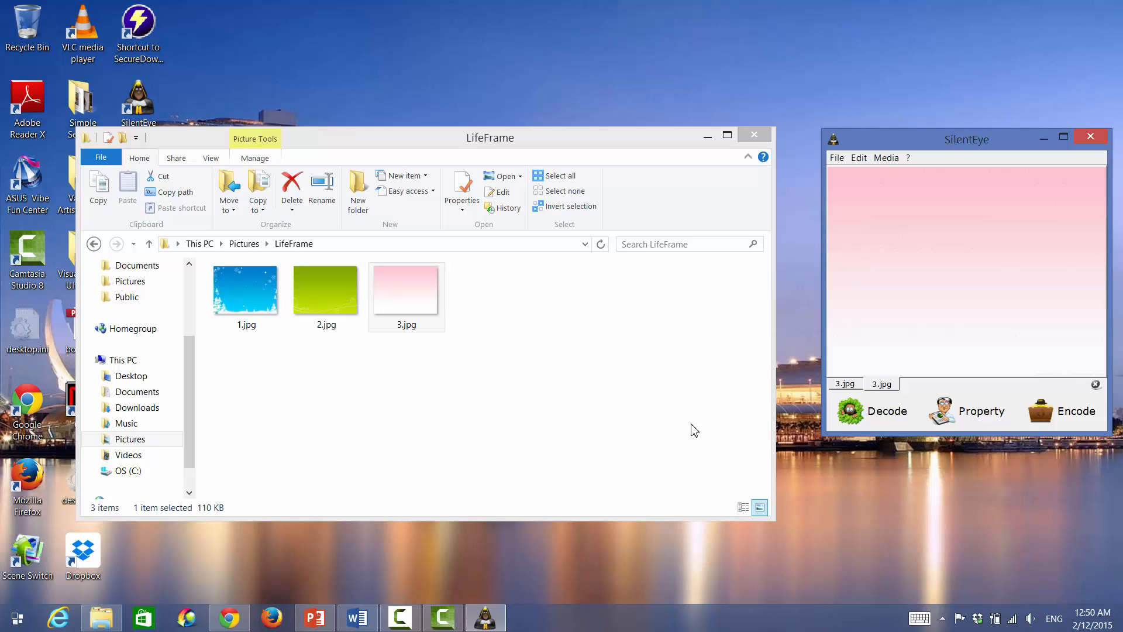
pyautogui.moveTo(938, 277)
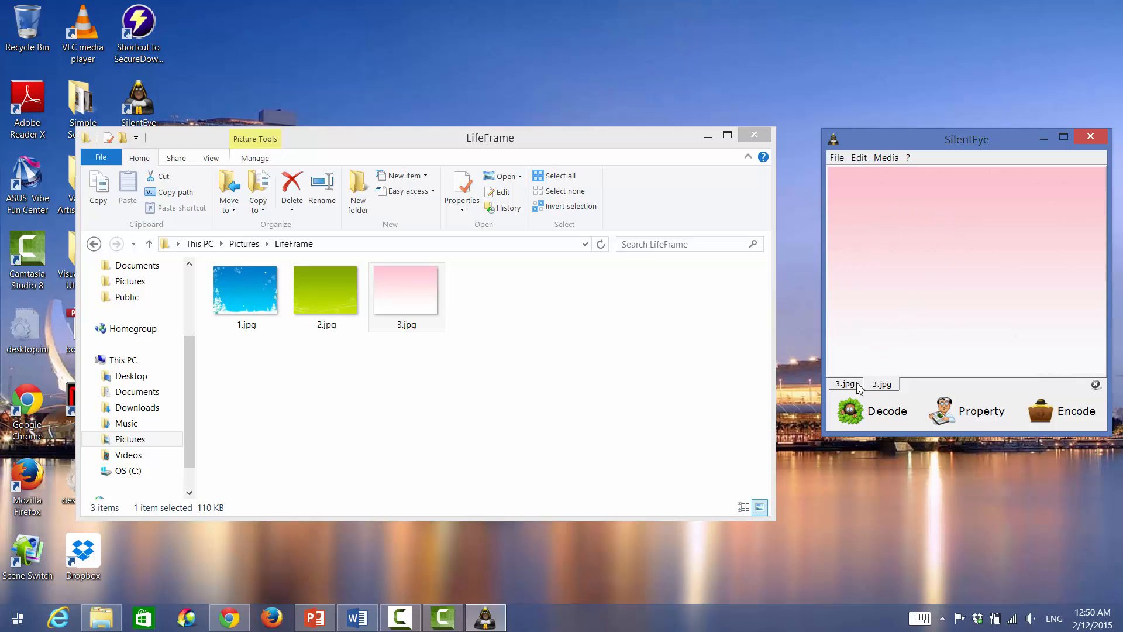
pyautogui.moveTo(970, 343)
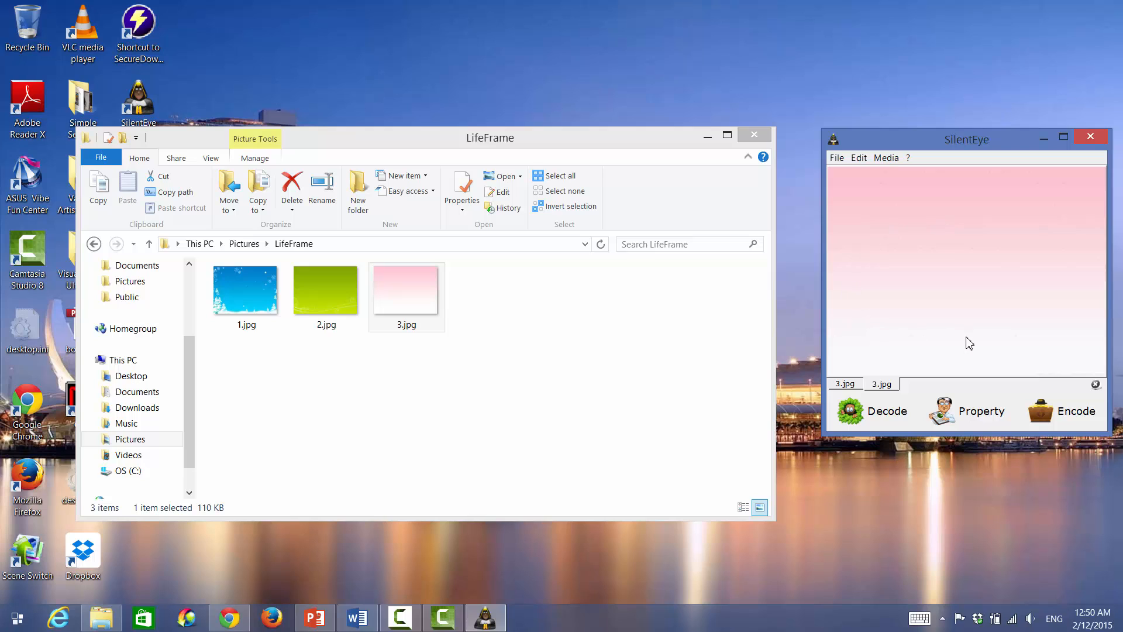
pyautogui.moveTo(1042, 268)
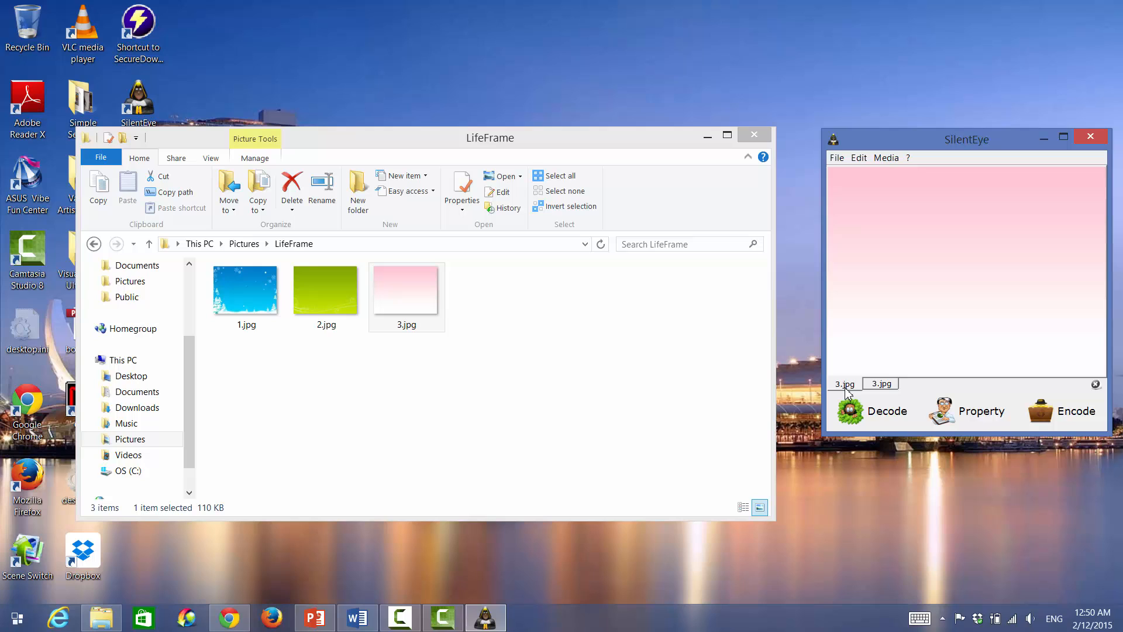
pyautogui.moveTo(1017, 258)
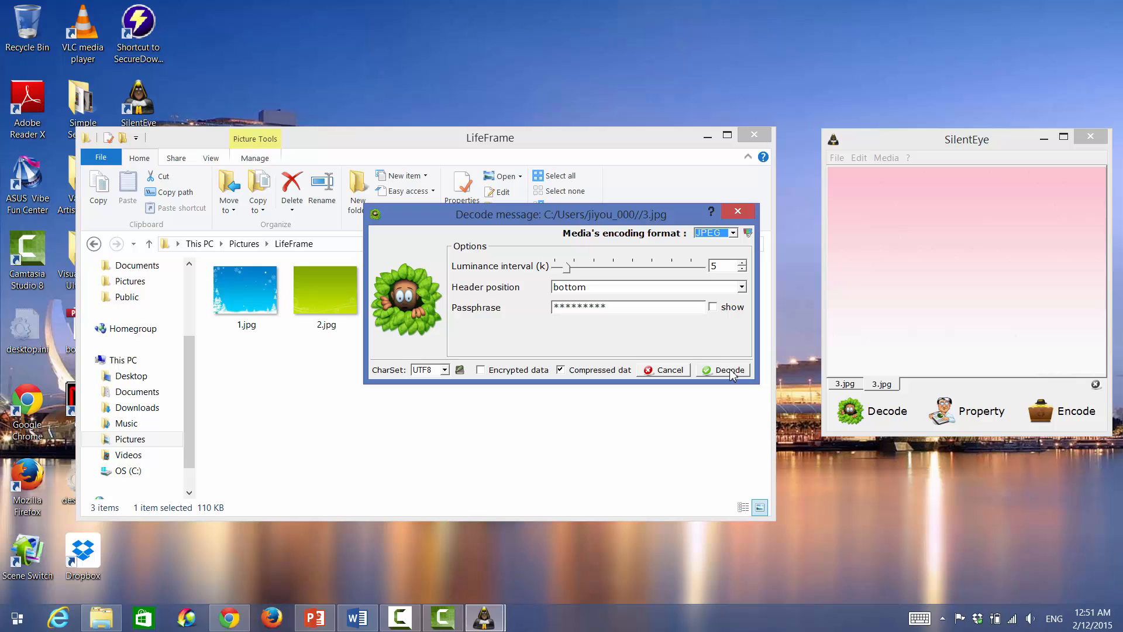
# - Decode the image and select the revealed text 'Meet me at the library by 3pm'
pyautogui.click(730, 370)
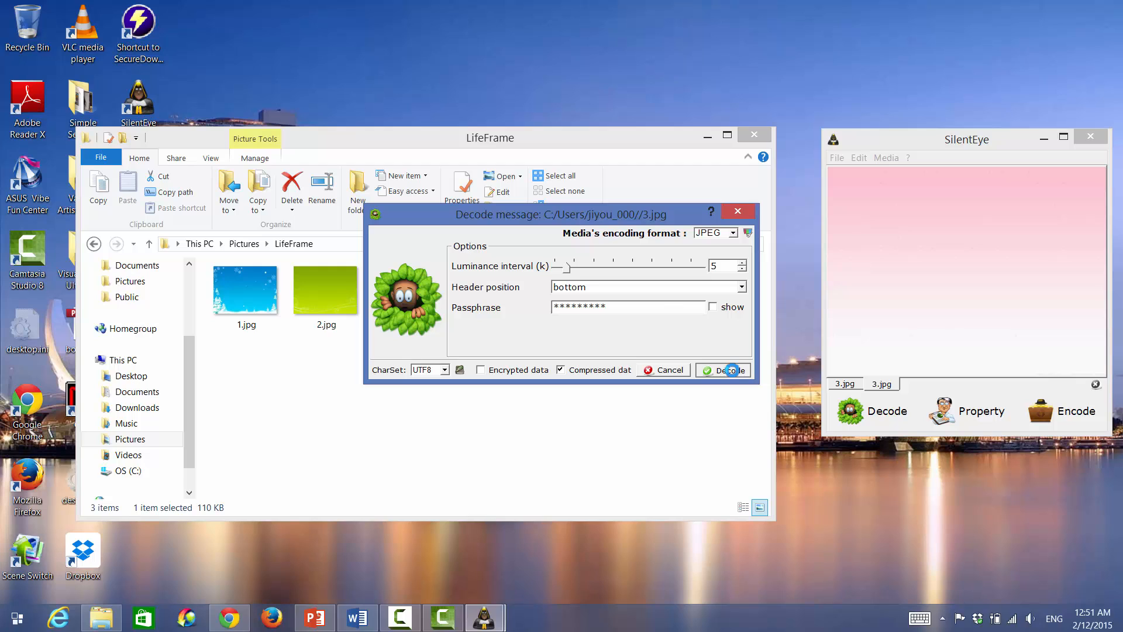
pyautogui.click(725, 370)
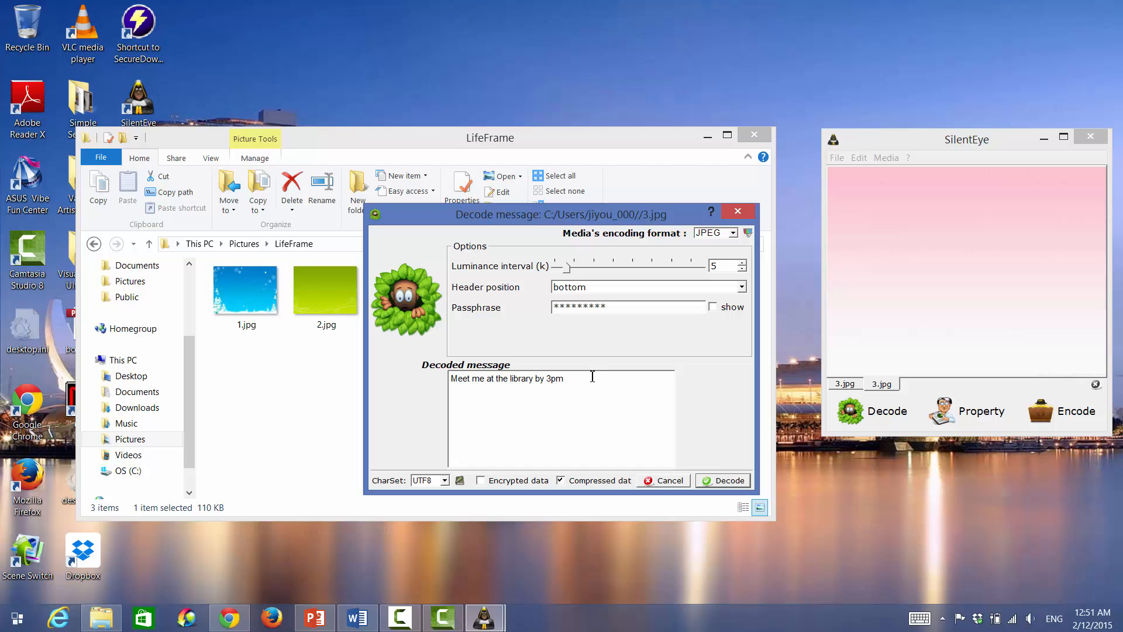
pyautogui.doubleClick(507, 379)
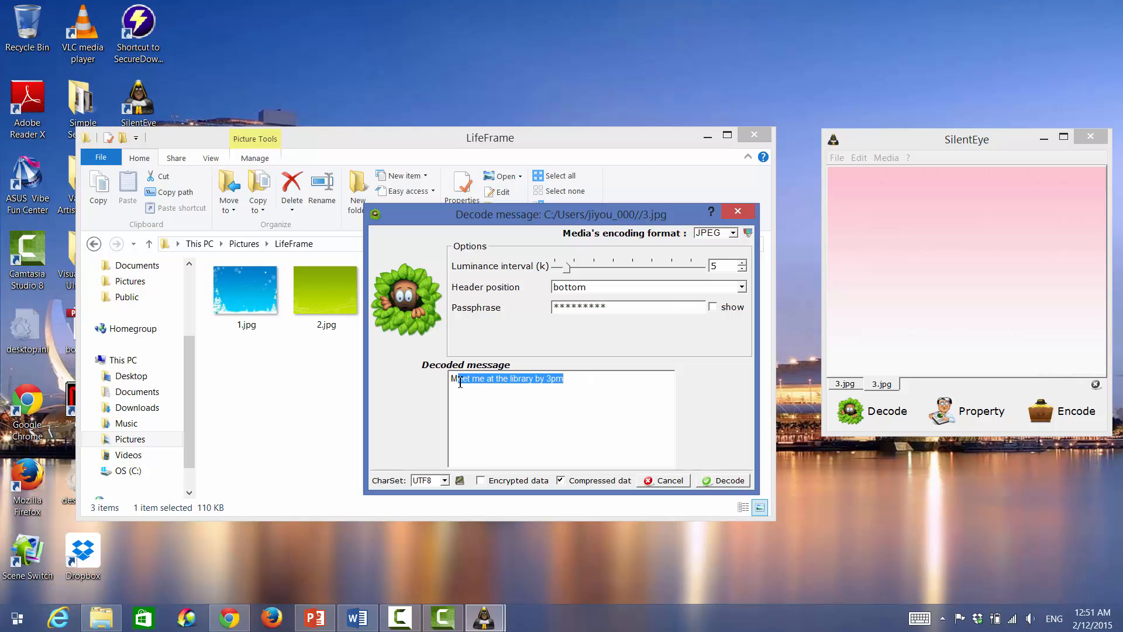